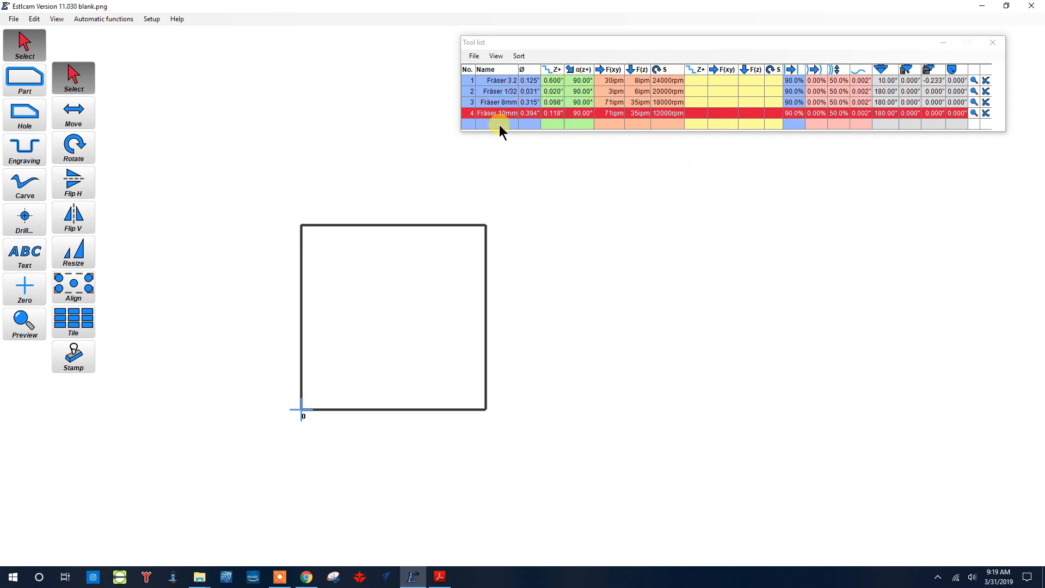
# - Add a fifth tool to the tool list and then delete it again
pyautogui.click(496, 125)
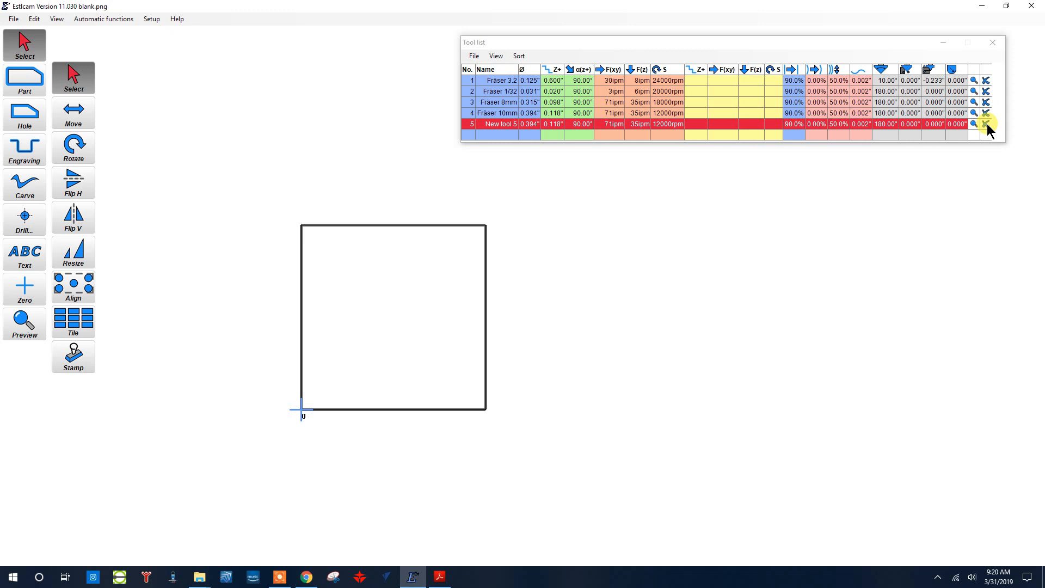
pyautogui.click(989, 123)
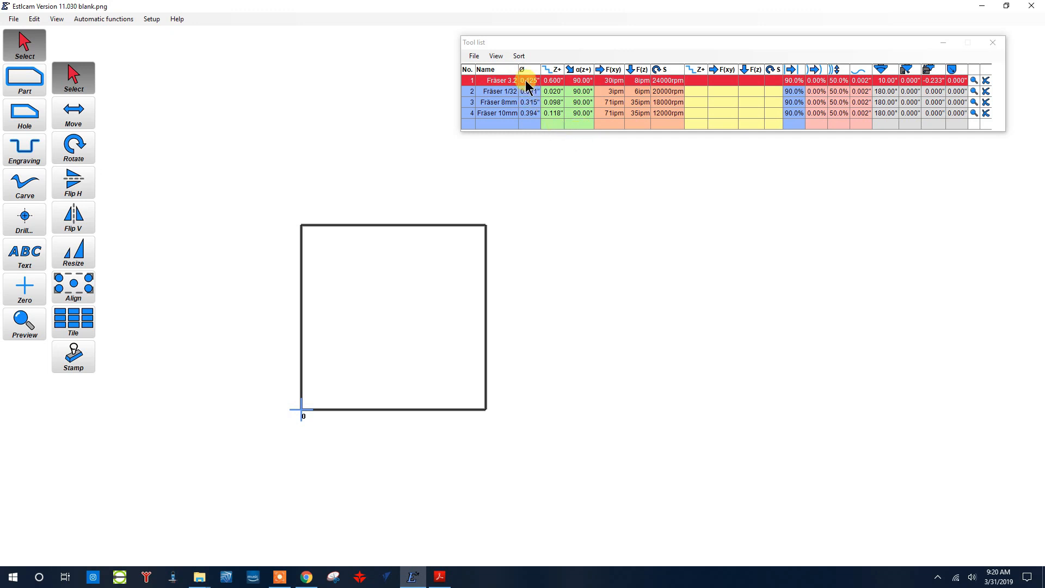
pyautogui.moveTo(526, 70)
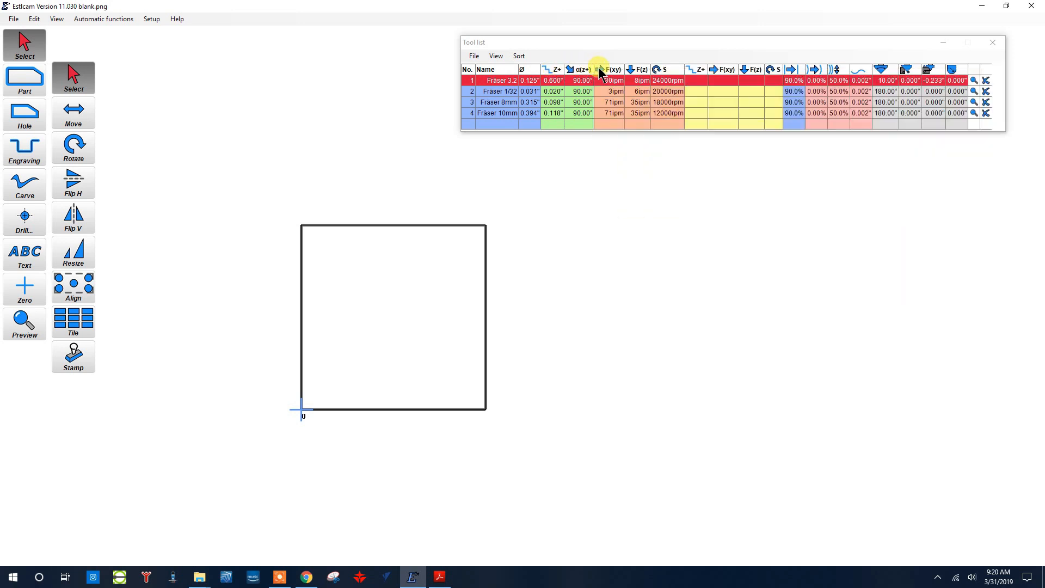
pyautogui.moveTo(638, 74)
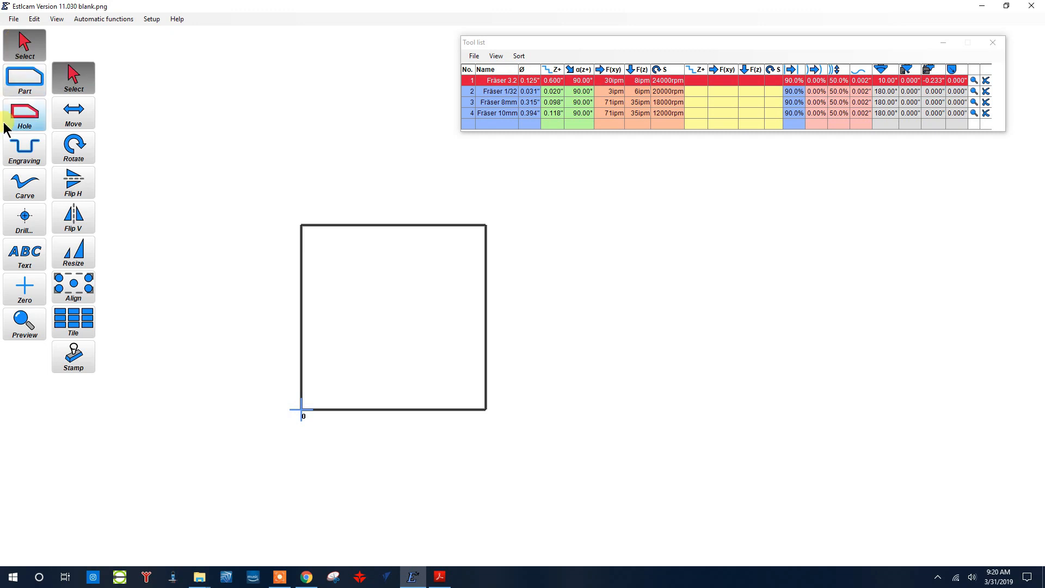
pyautogui.moveTo(22, 45)
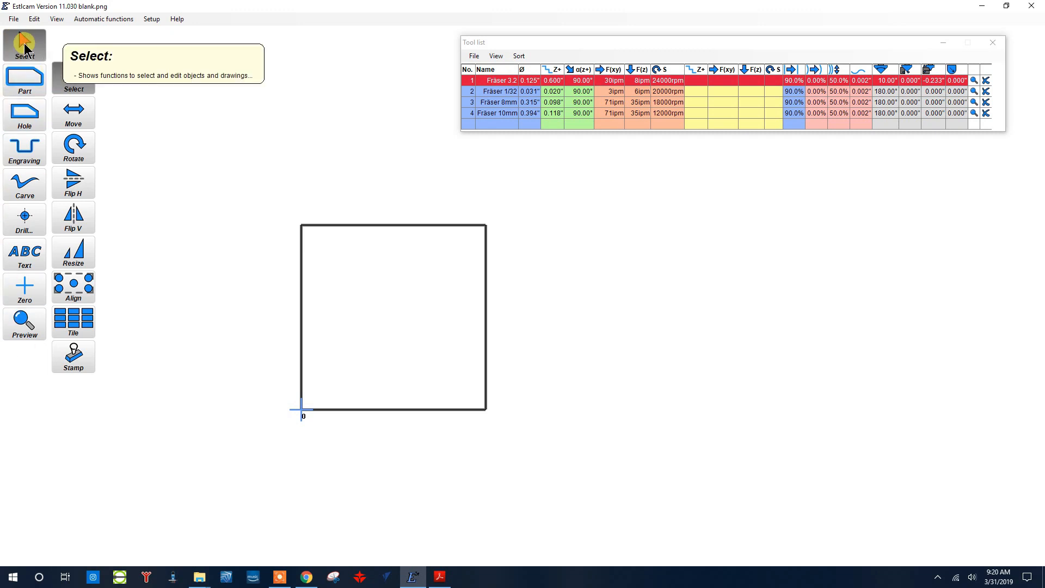
pyautogui.moveTo(78, 93)
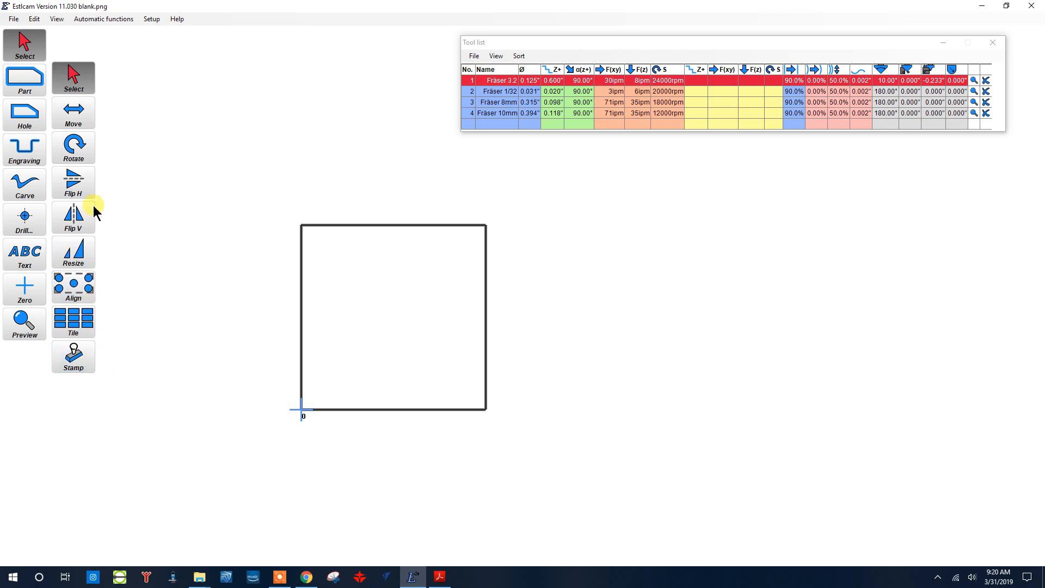
pyautogui.moveTo(89, 218)
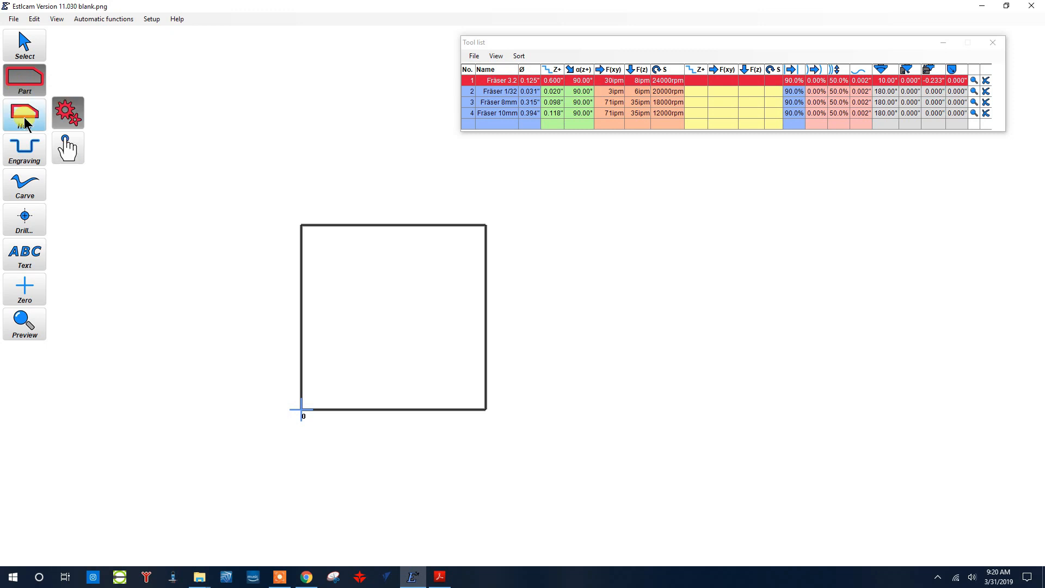
pyautogui.moveTo(24, 157)
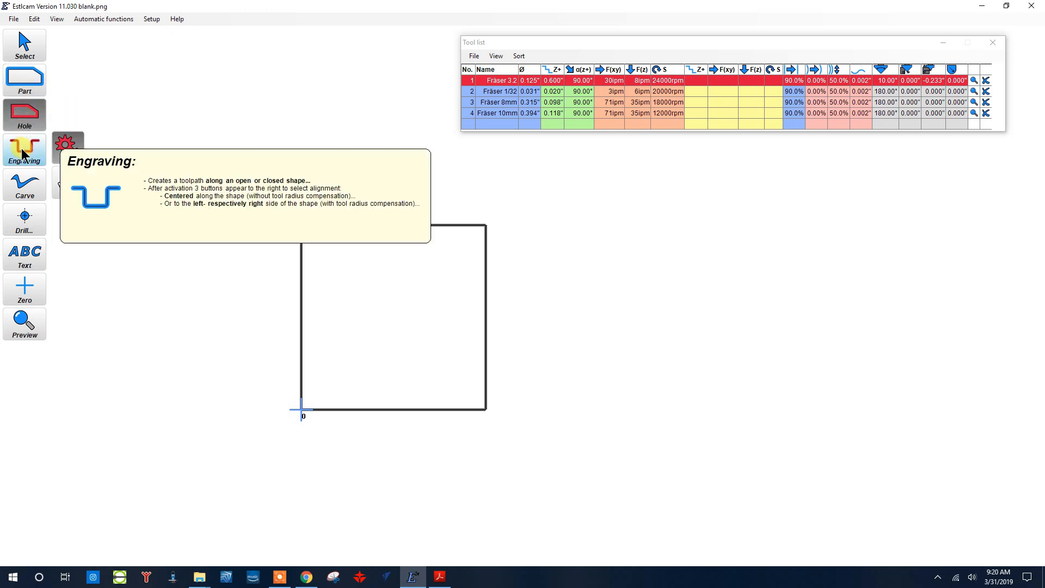
pyautogui.moveTo(23, 184)
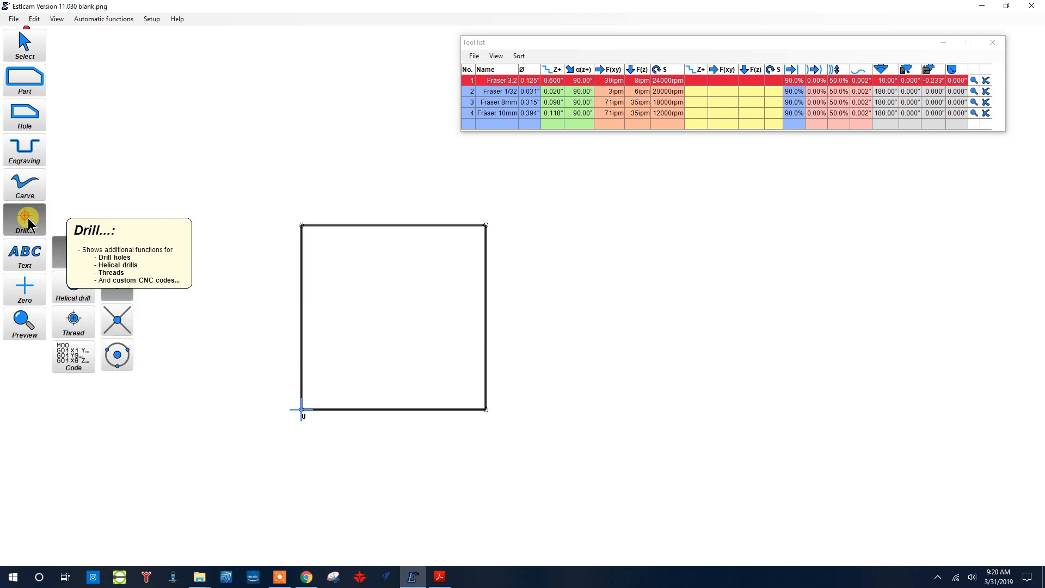
pyautogui.moveTo(25, 264)
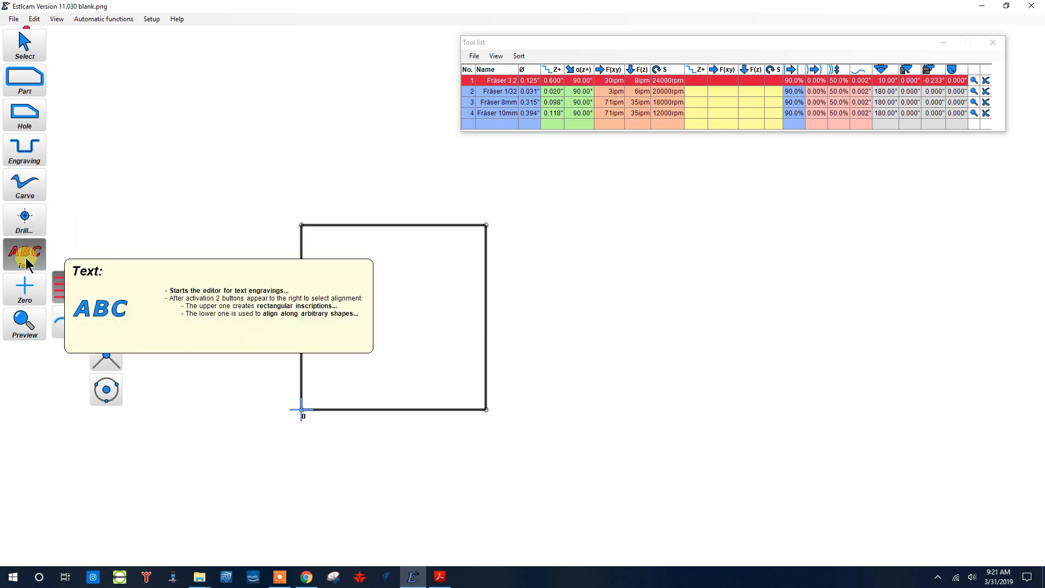
pyautogui.moveTo(15, 307)
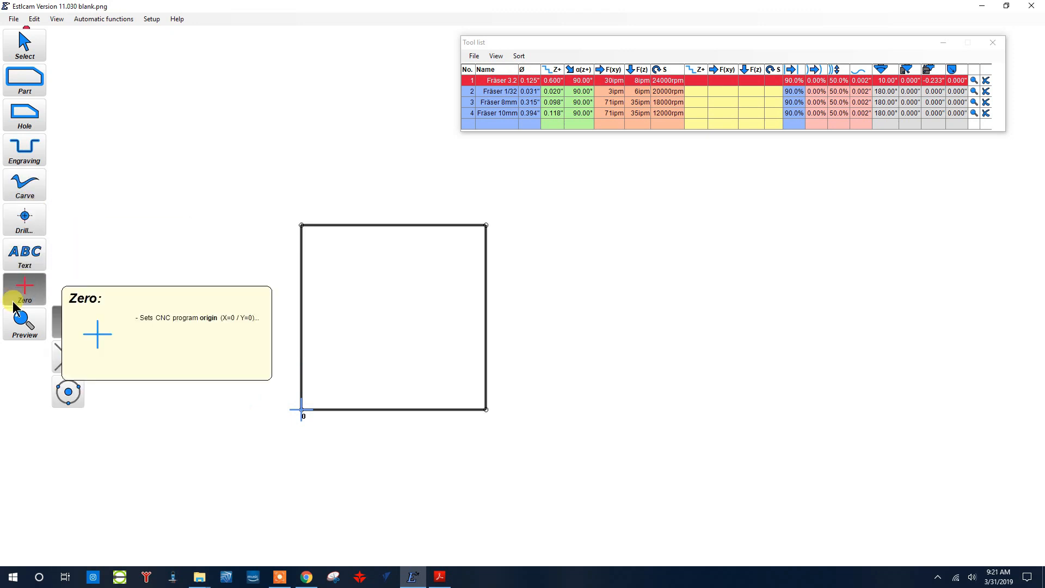
pyautogui.moveTo(22, 329)
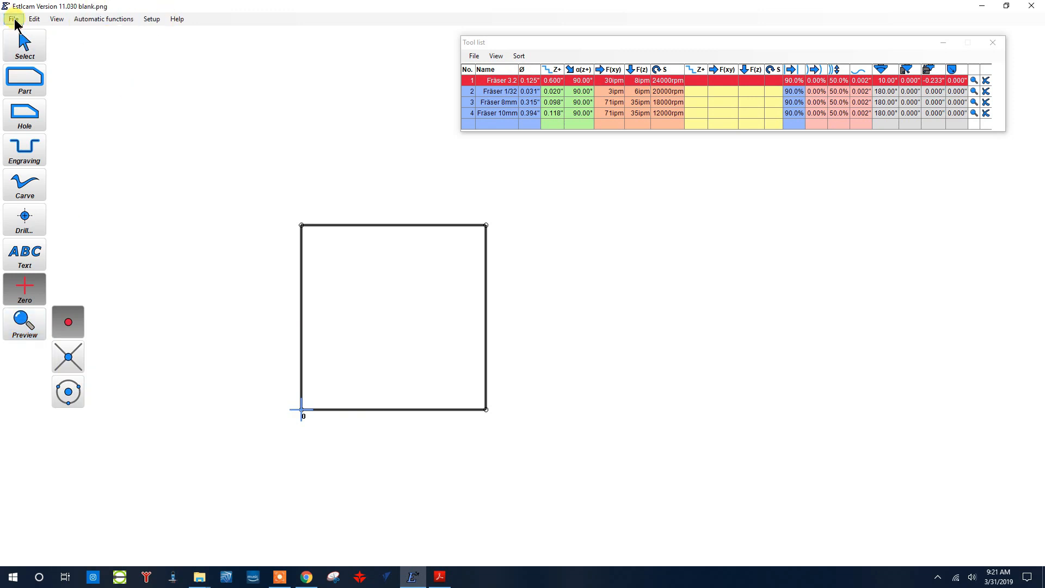
pyautogui.click(33, 18)
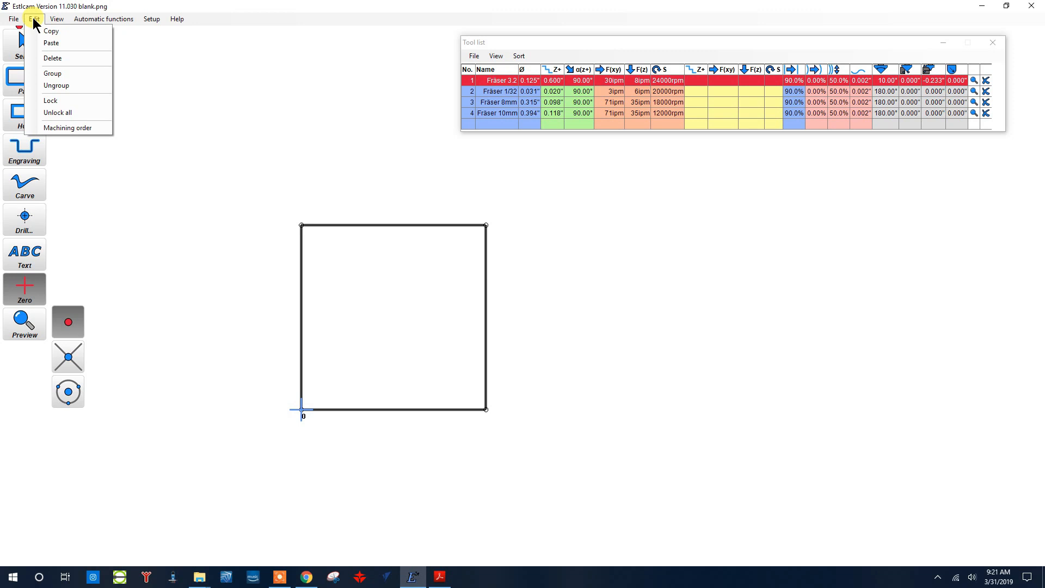
pyautogui.moveTo(83, 141)
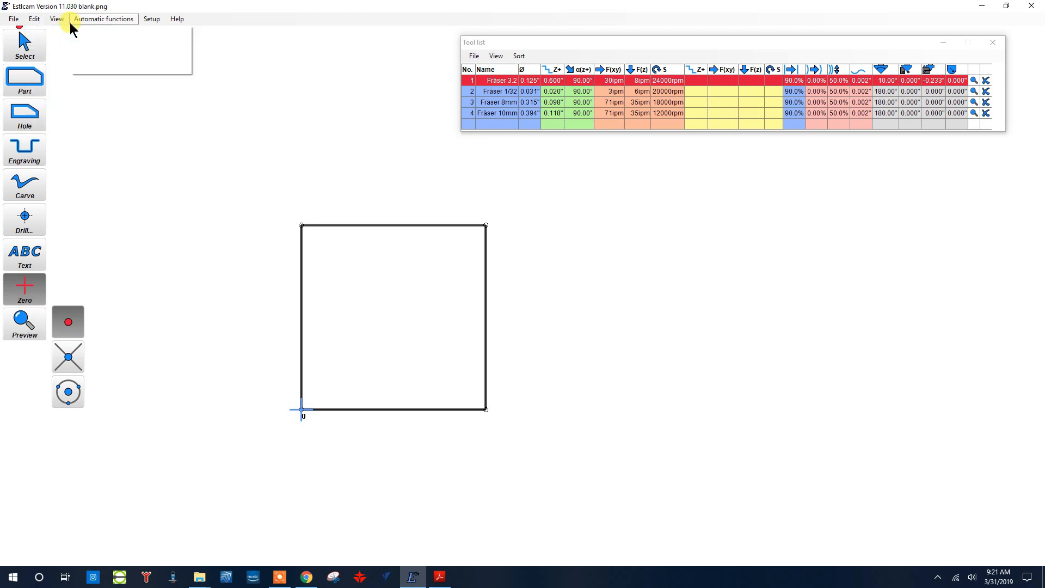
pyautogui.click(54, 20)
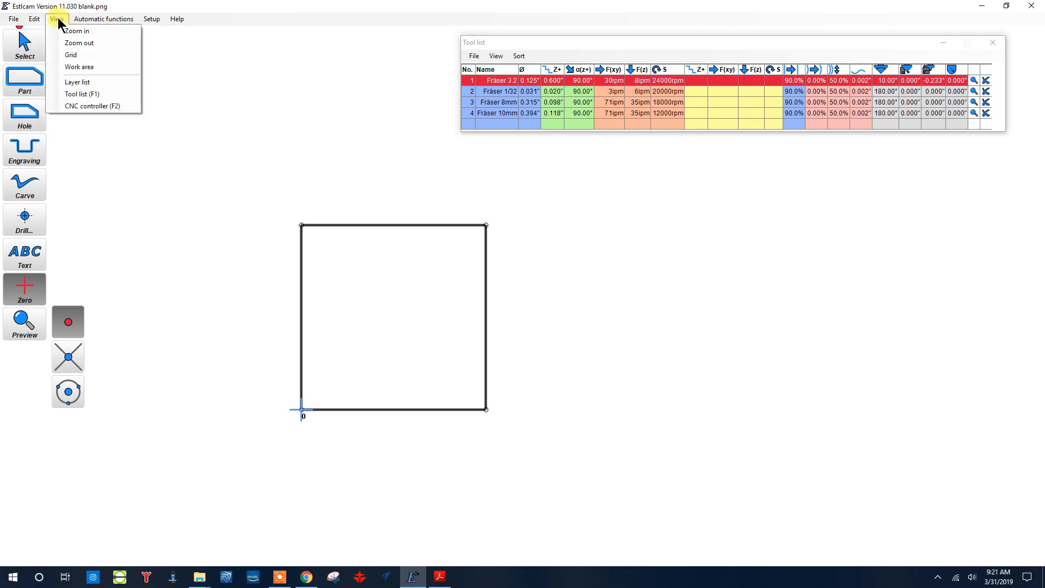
pyautogui.moveTo(100, 78)
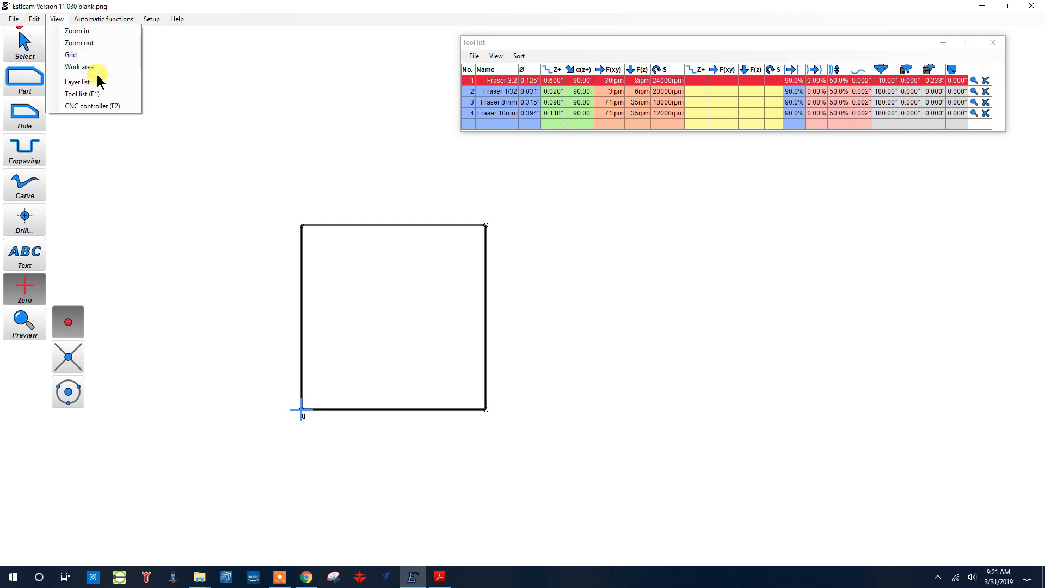
pyautogui.click(77, 67)
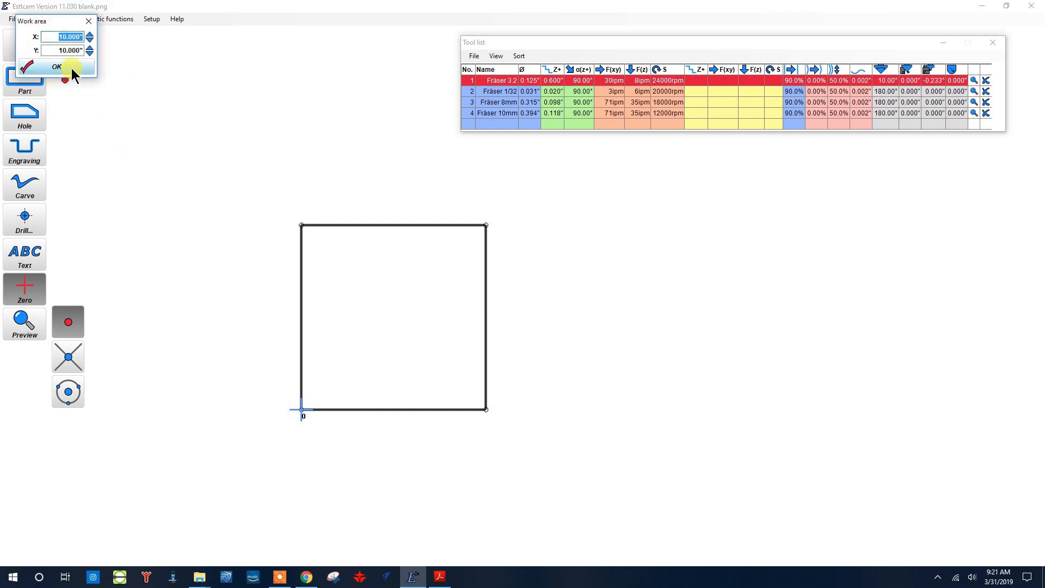
pyautogui.click(55, 66)
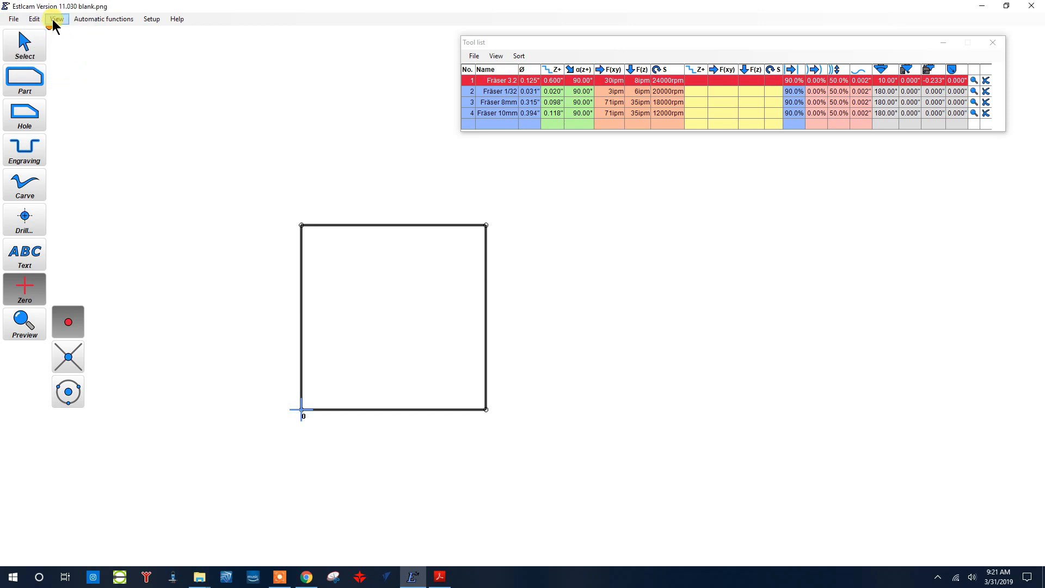
pyautogui.click(118, 19)
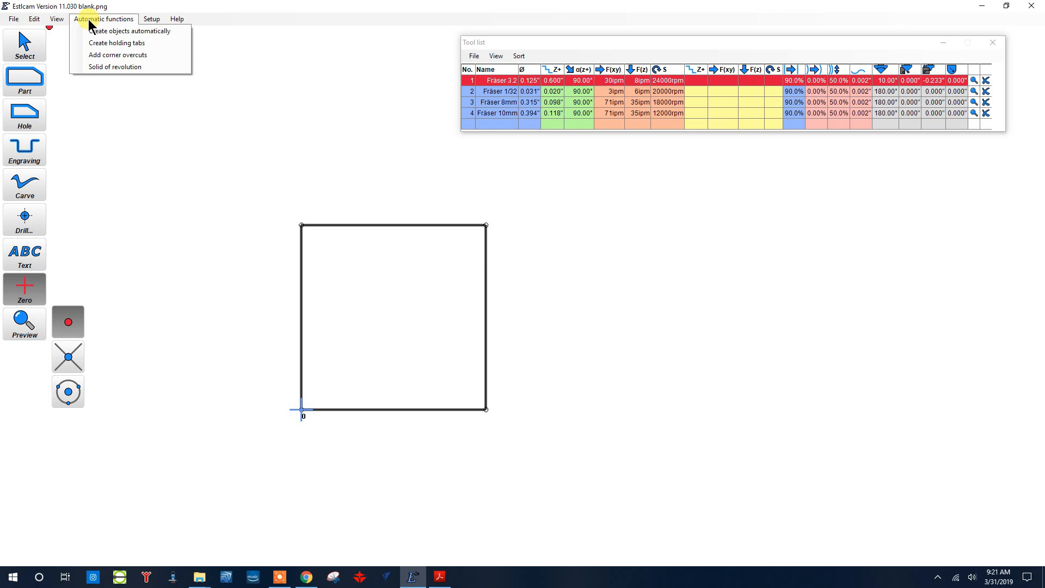
# - Browse the Automatic functions menu before listing the Setup options
pyautogui.click(150, 18)
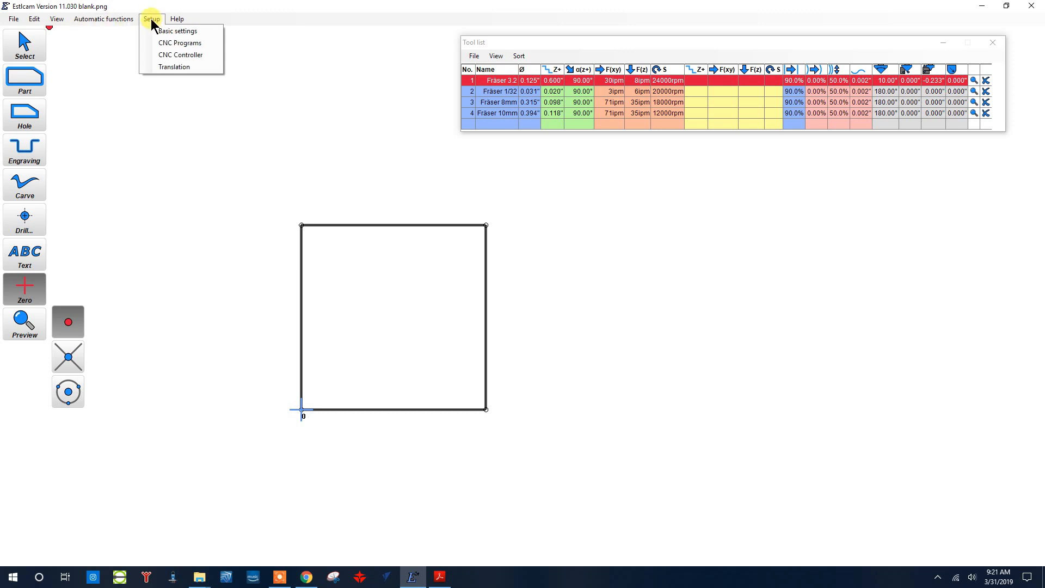
pyautogui.moveTo(148, 20)
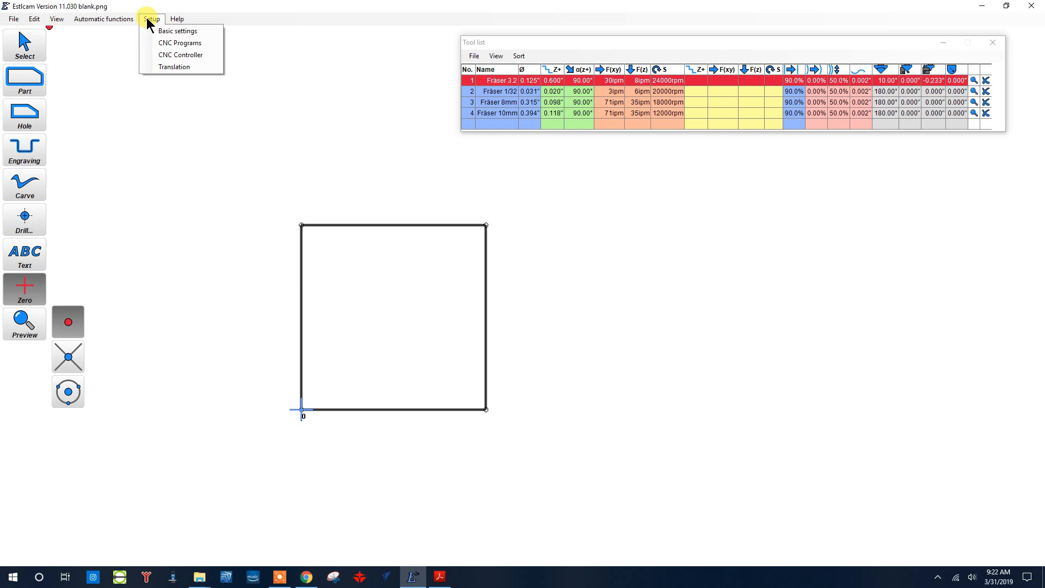
pyautogui.moveTo(166, 33)
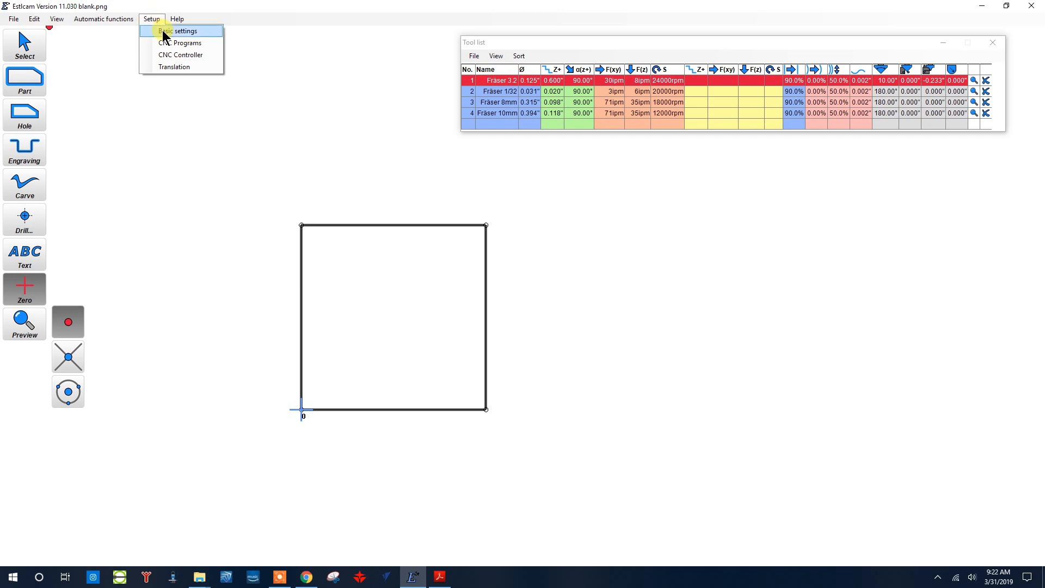
# - Review the basic settings (GRBL, inch units, machine-bed Z origin) and confirm them unchanged
pyautogui.click(179, 31)
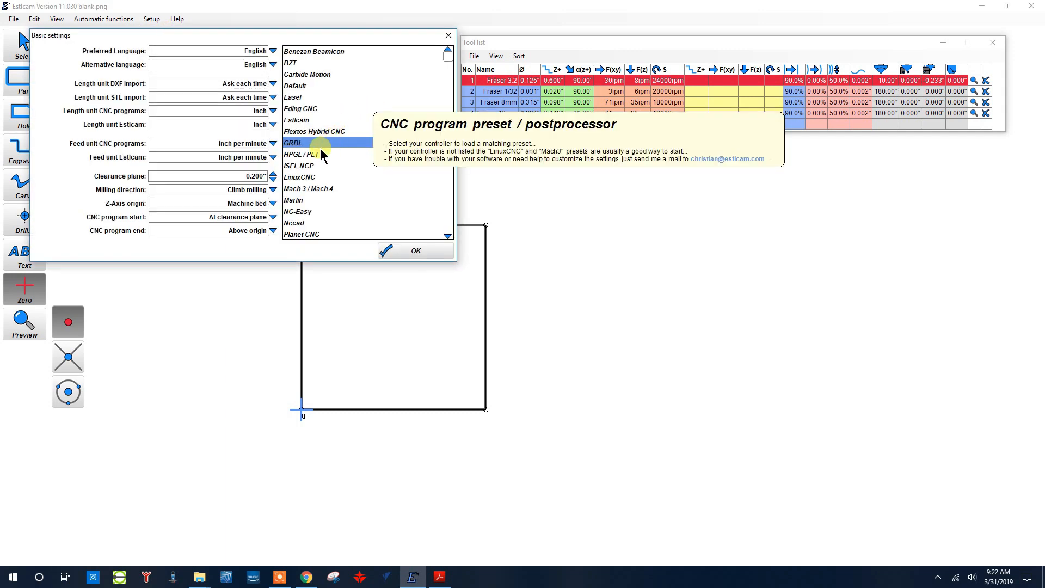
pyautogui.moveTo(332, 81)
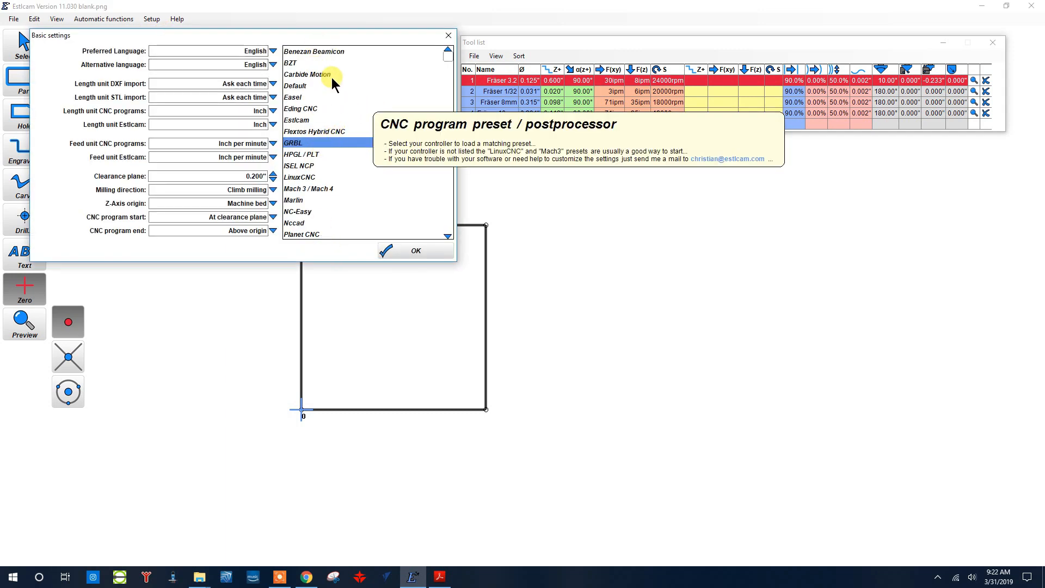
pyautogui.moveTo(307, 154)
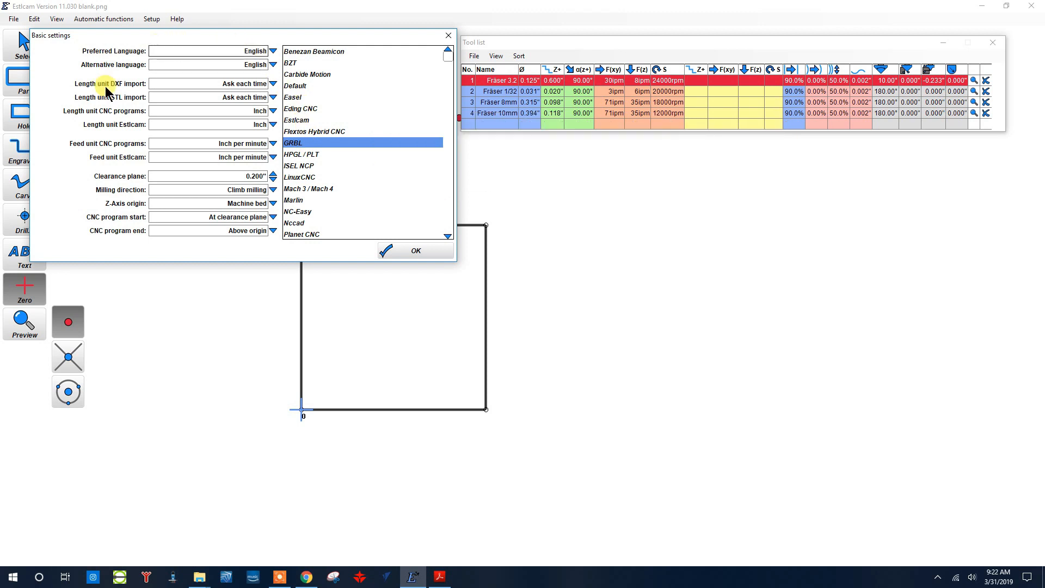
pyautogui.moveTo(113, 110)
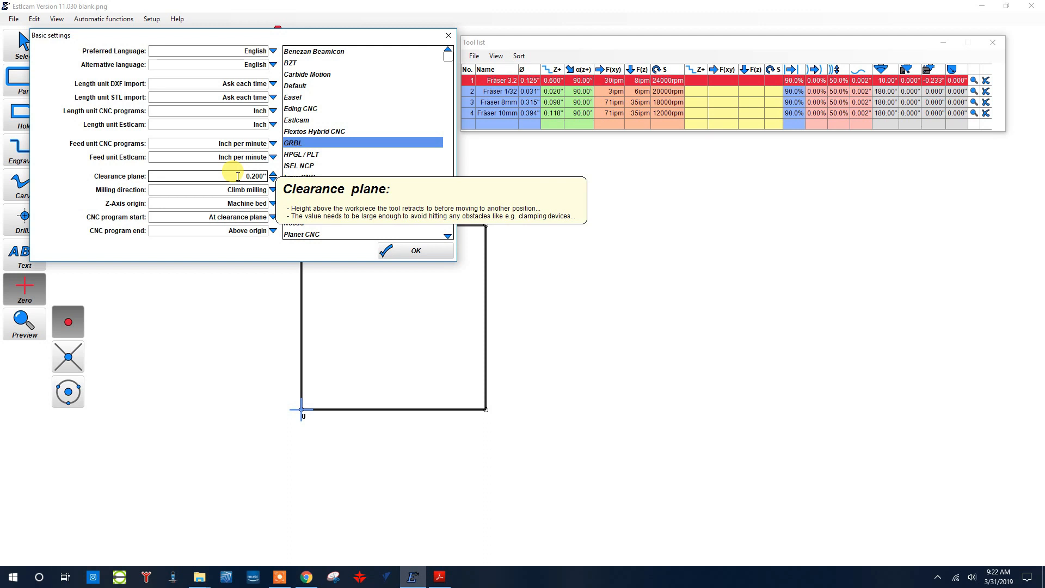
pyautogui.moveTo(209, 190)
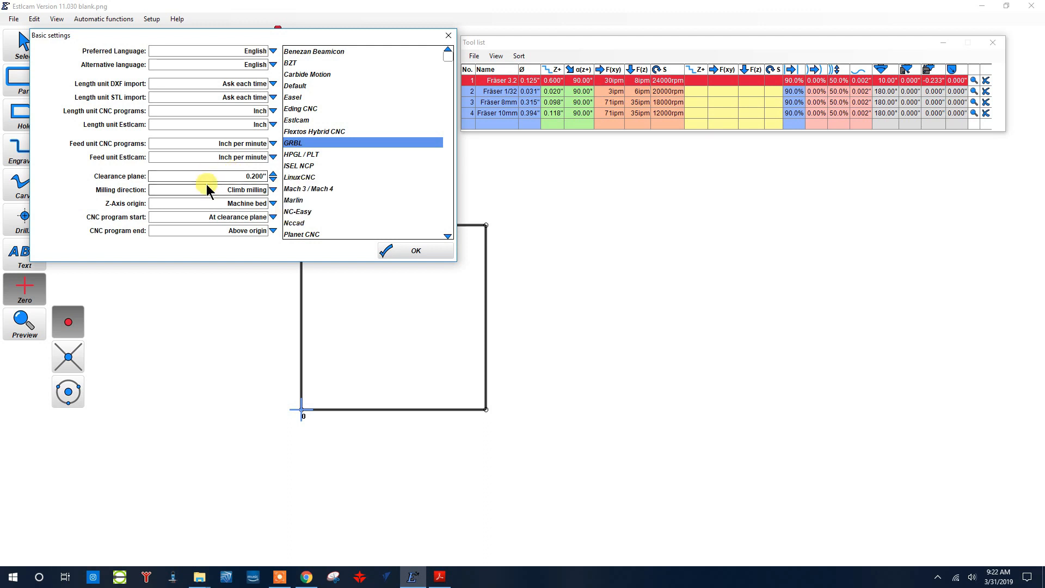
pyautogui.moveTo(201, 204)
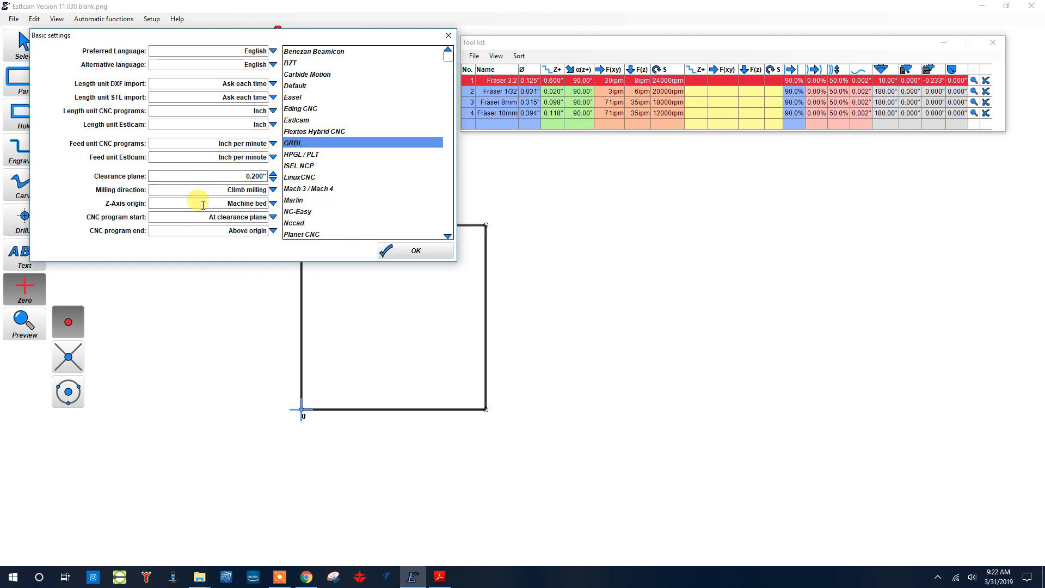
pyautogui.moveTo(202, 205)
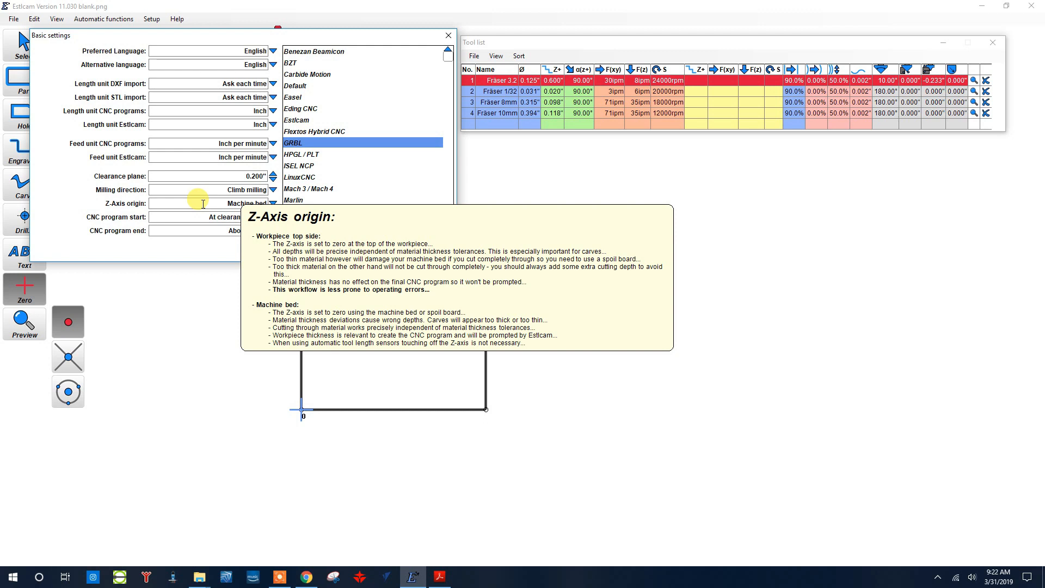
pyautogui.moveTo(299, 12)
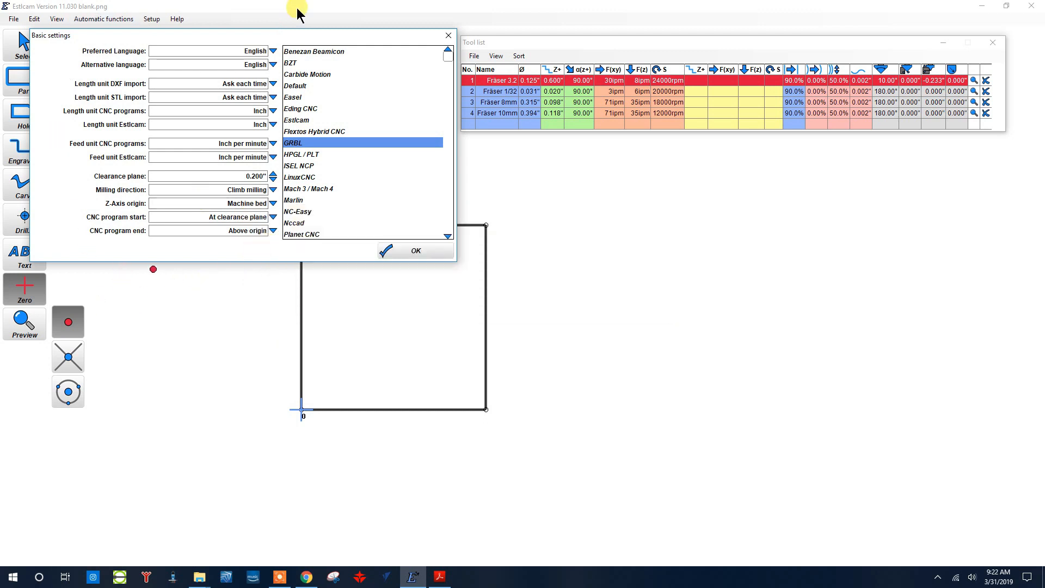
pyautogui.moveTo(241, 230)
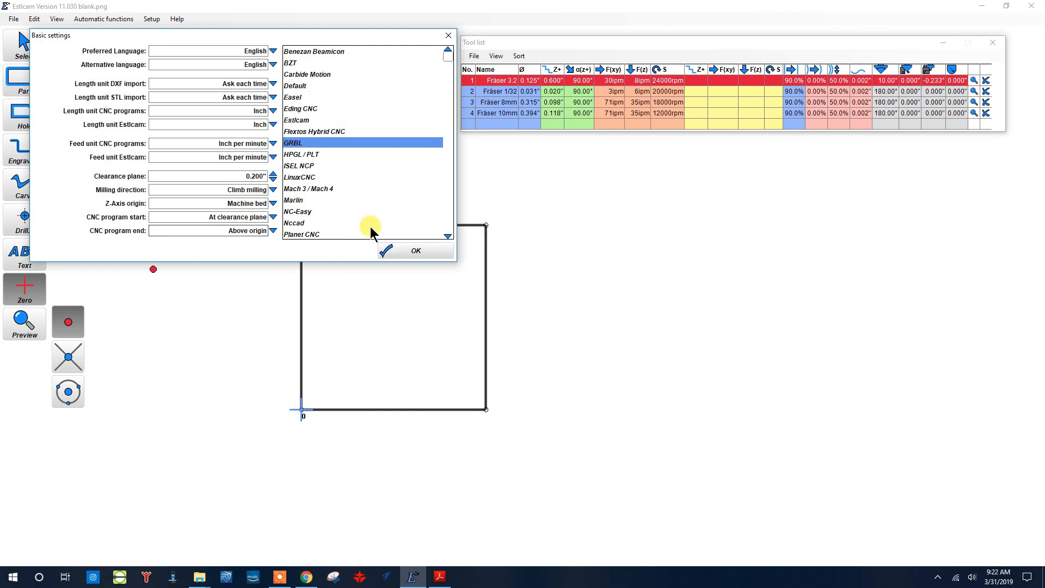
pyautogui.click(153, 20)
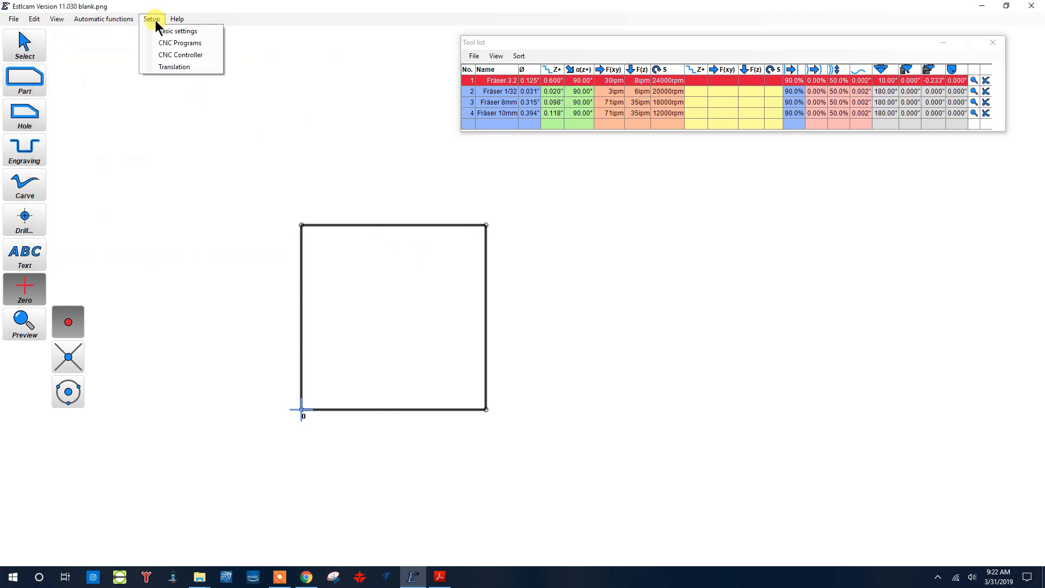
# - Set the GRBL CNC program output to inch length units and inch-per-minute feed, and confirm
pyautogui.click(180, 43)
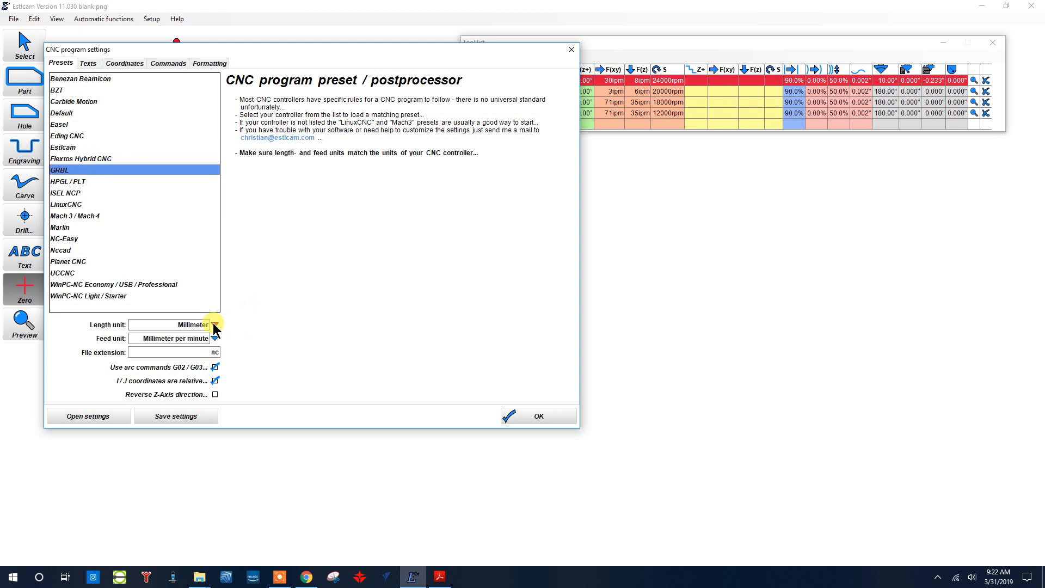
pyautogui.moveTo(211, 326)
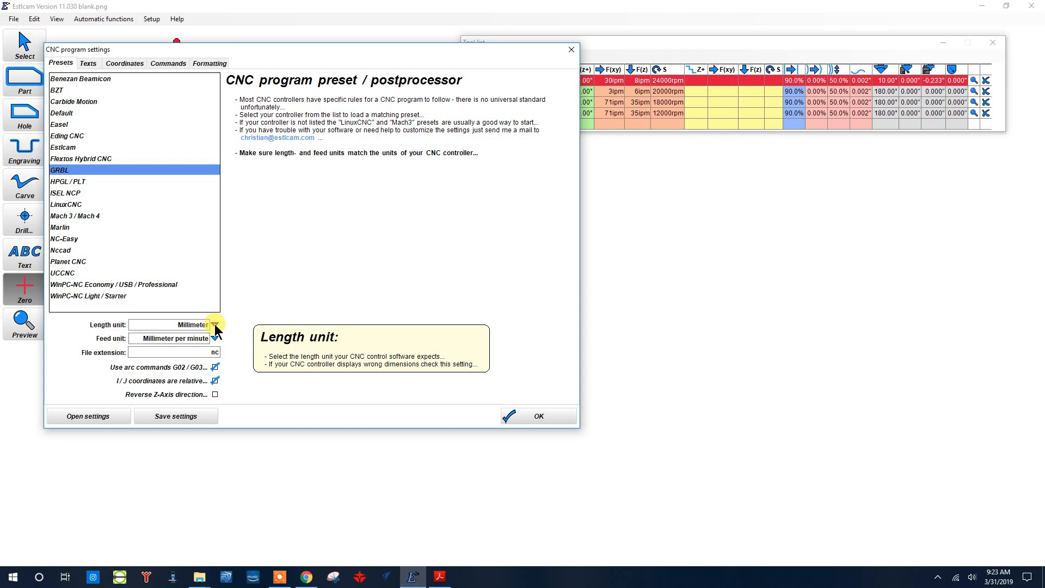
pyautogui.click(216, 324)
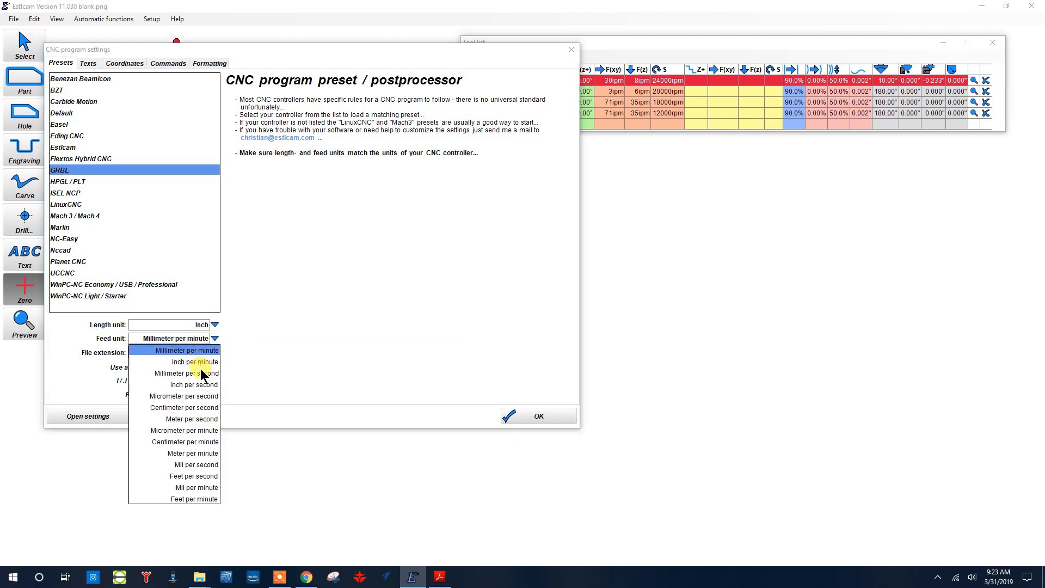
pyautogui.click(193, 361)
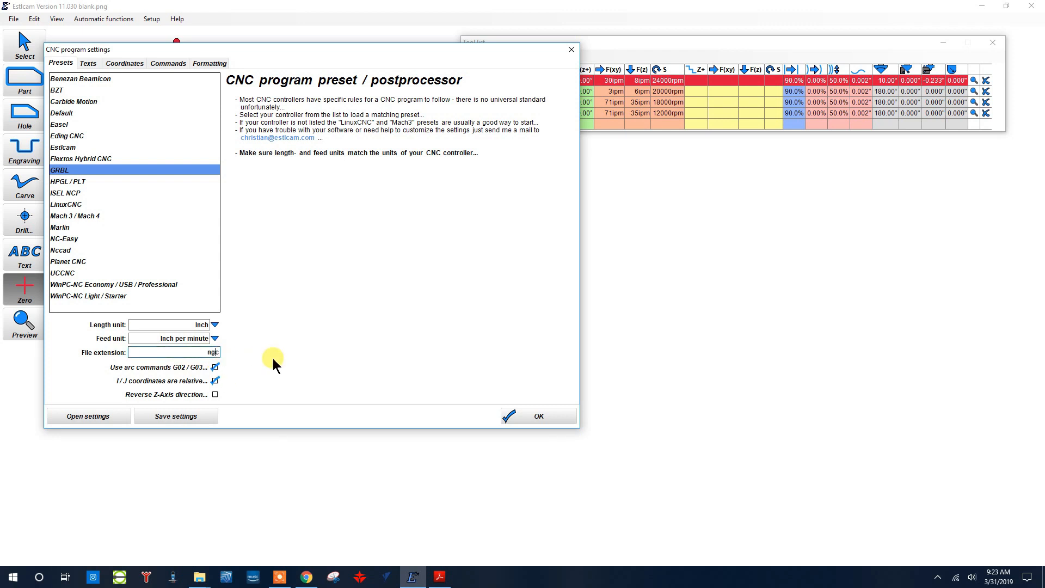
pyautogui.moveTo(253, 379)
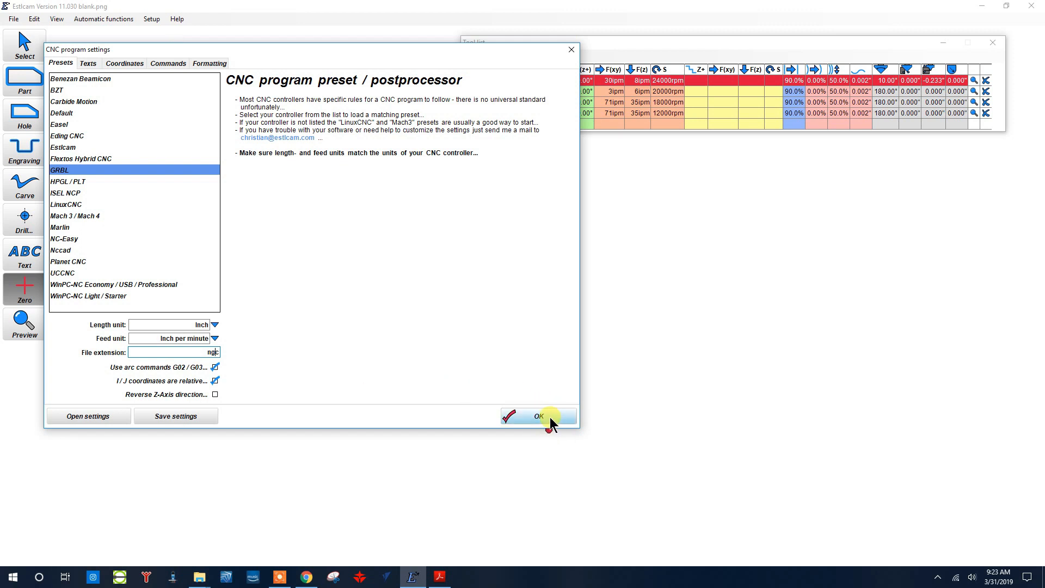
pyautogui.click(539, 416)
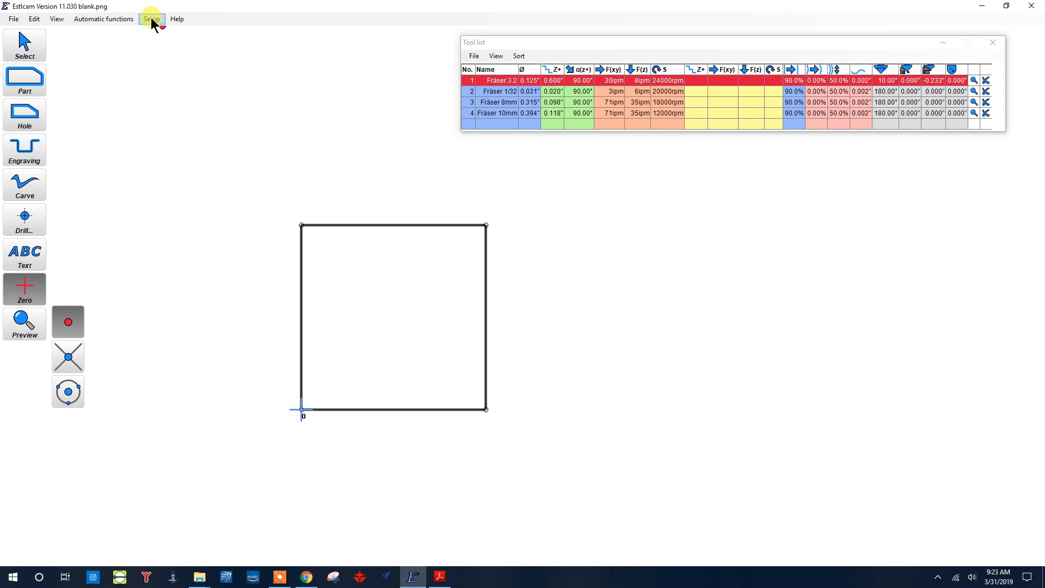
# - Choose Bobs CNC E3 as the controller hardware and acknowledge its steps-per-revolution note
pyautogui.click(148, 19)
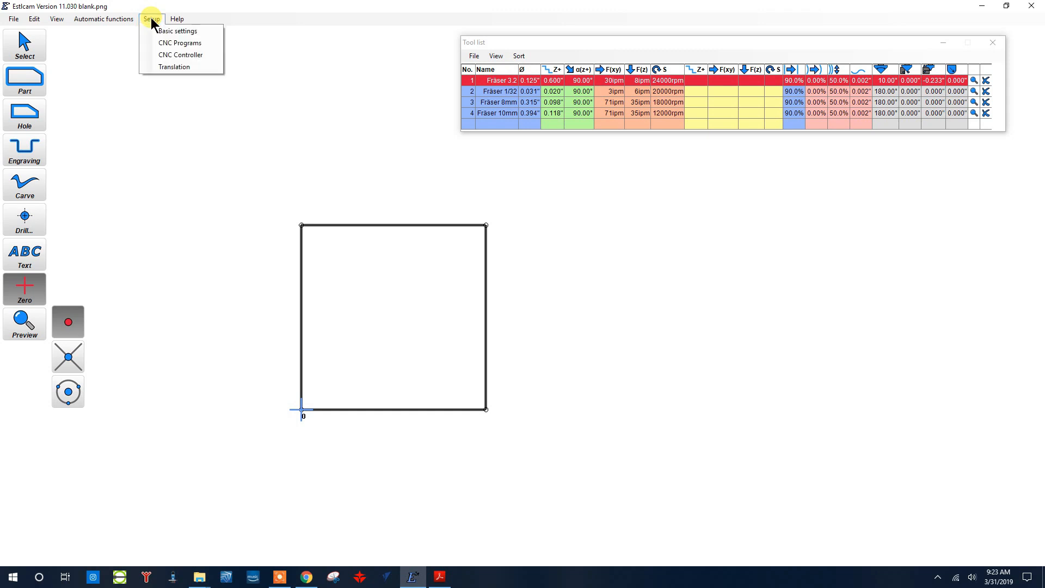
pyautogui.click(180, 54)
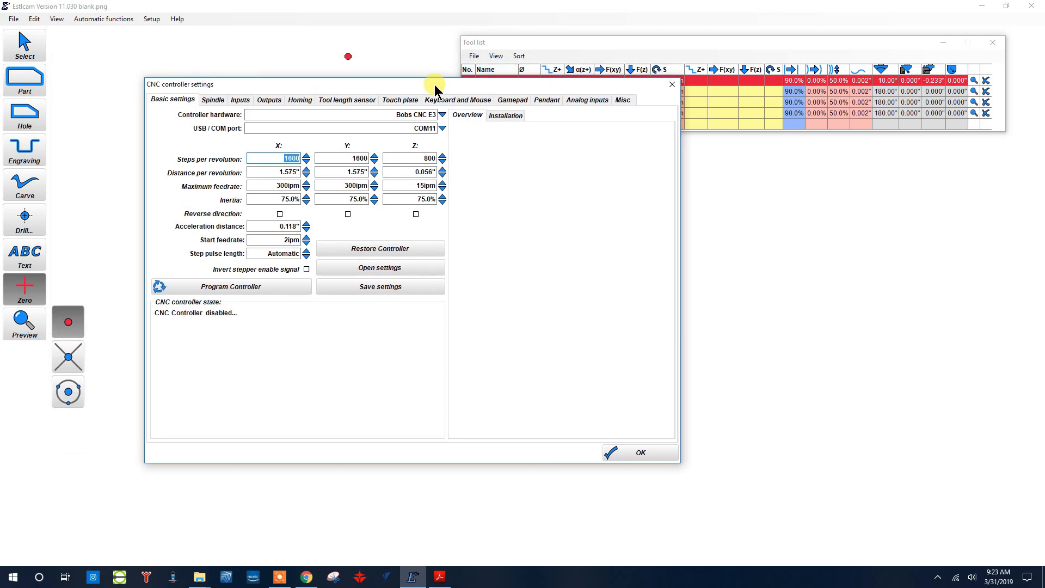
pyautogui.click(442, 115)
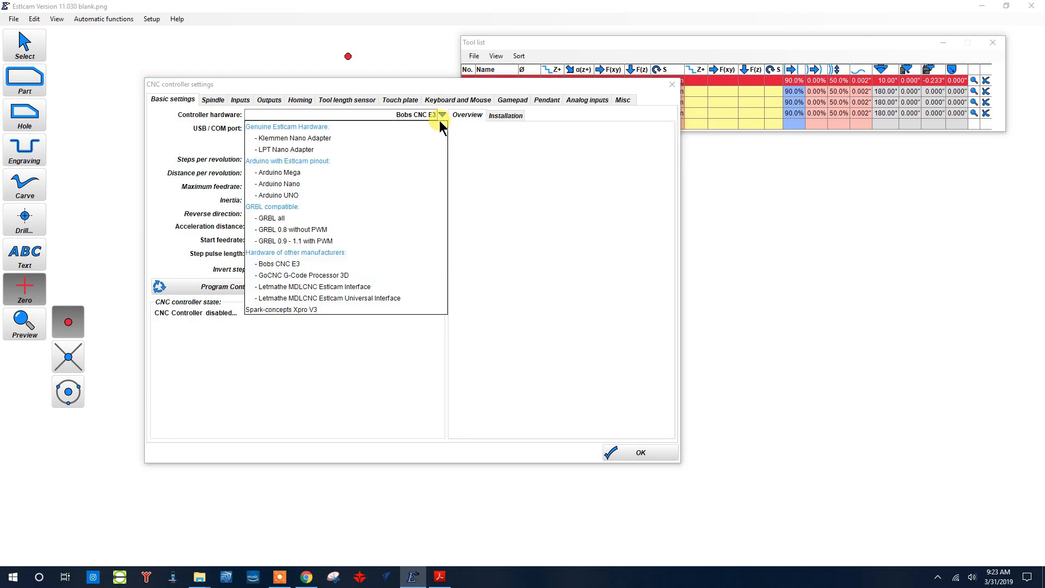
pyautogui.click(278, 263)
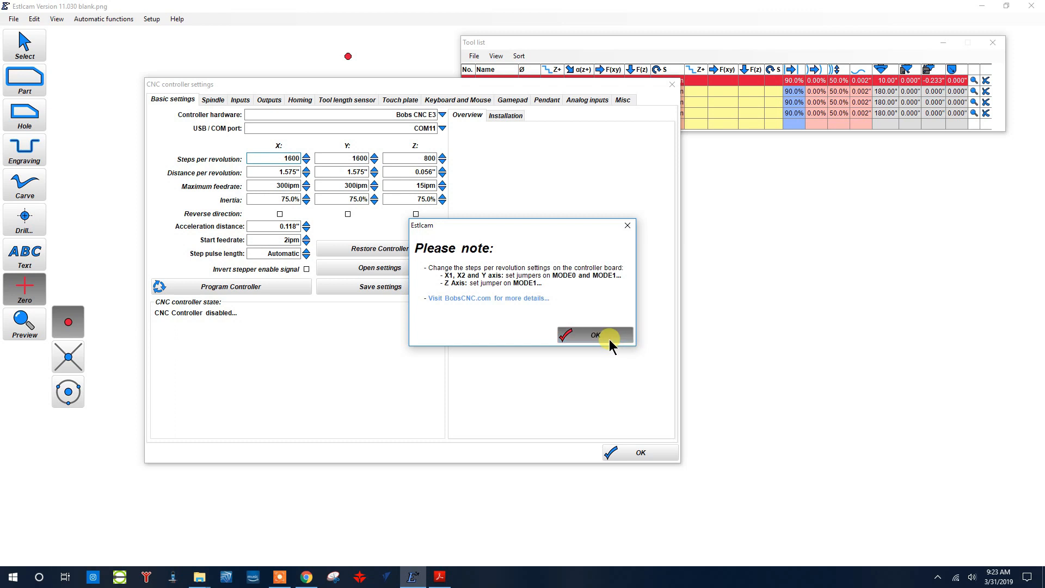
pyautogui.click(594, 335)
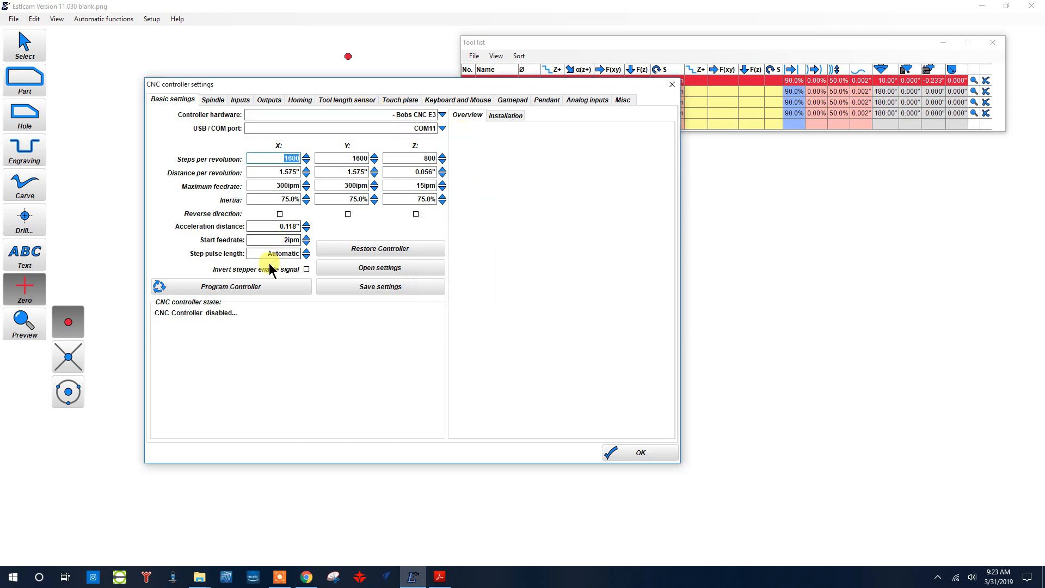
pyautogui.moveTo(238, 289)
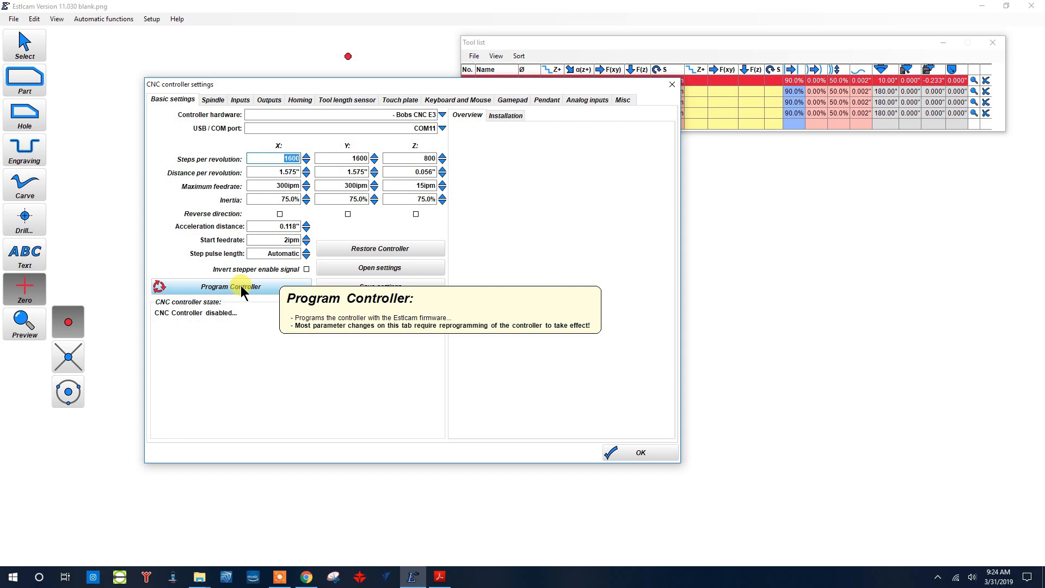
pyautogui.moveTo(420, 111)
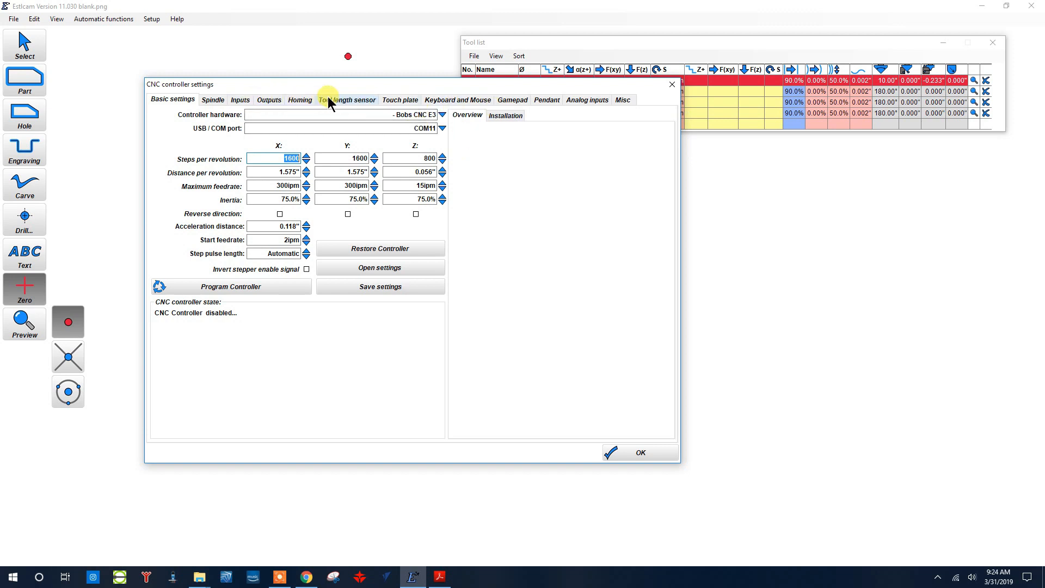
pyautogui.moveTo(213, 99)
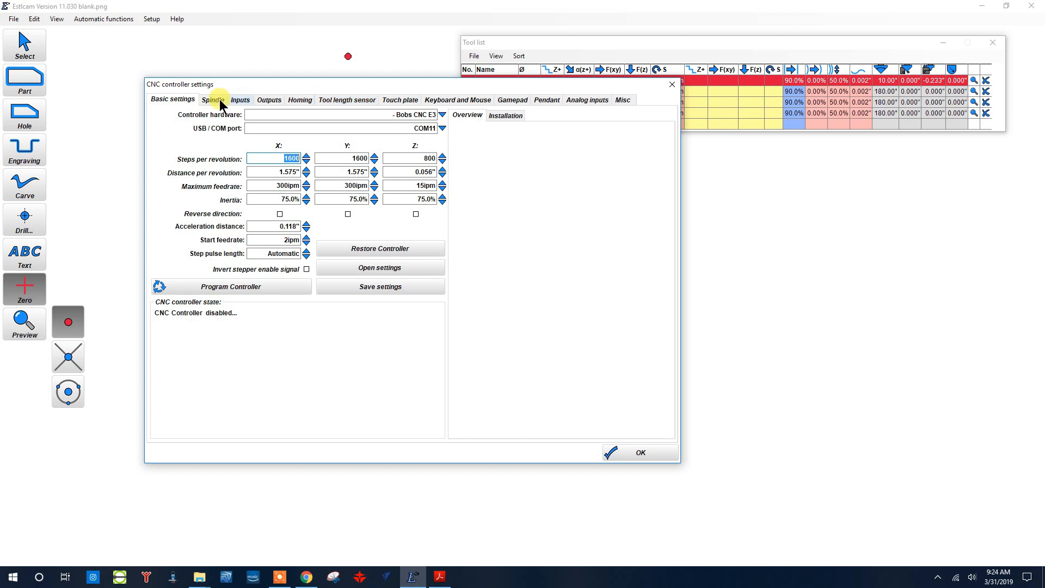
# - Review the Inputs and Homing tabs, including X travel distance, then confirm the controller settings
pyautogui.click(242, 99)
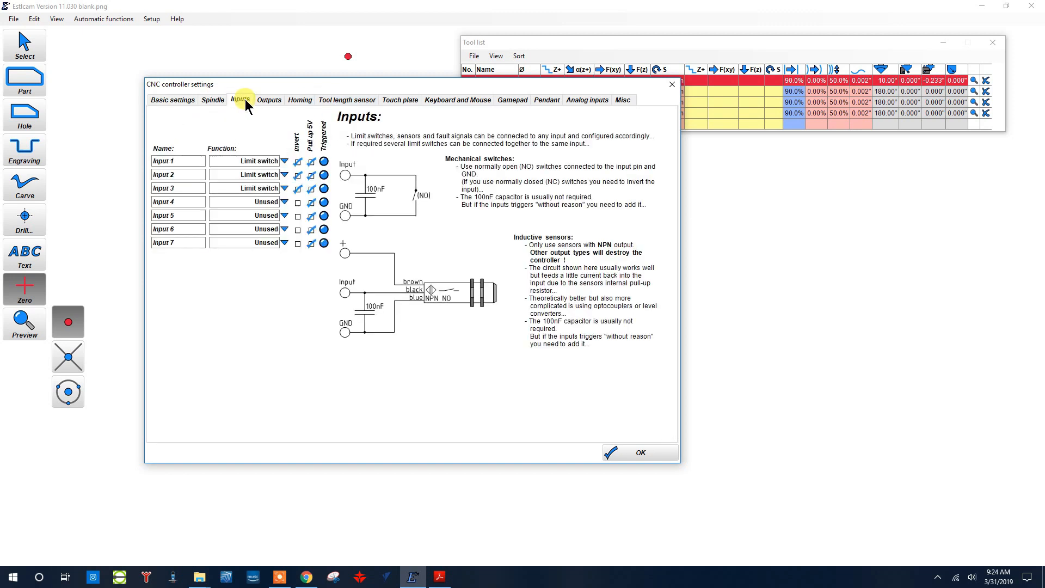
pyautogui.click(299, 99)
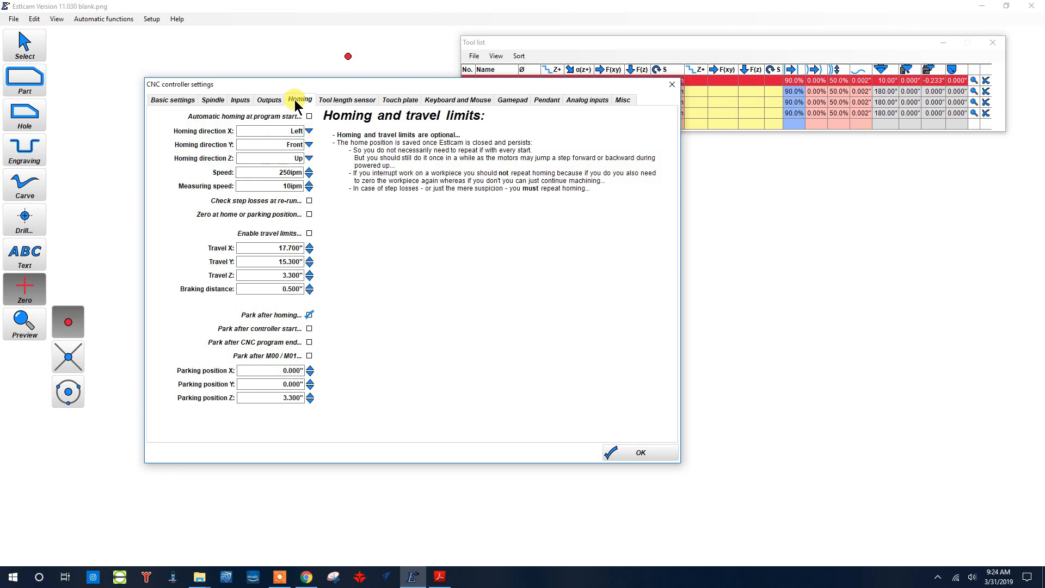
pyautogui.moveTo(272, 256)
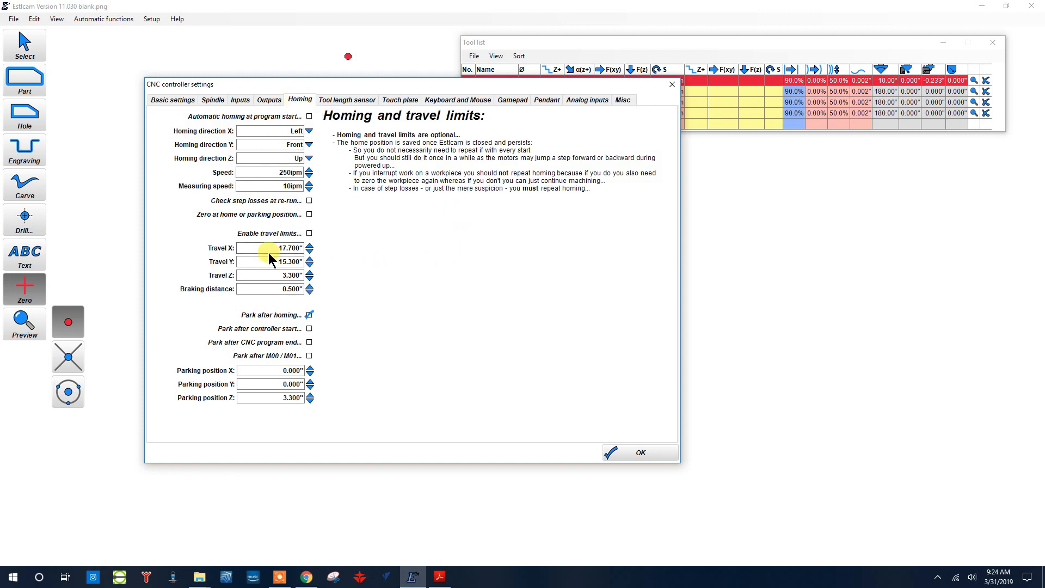
pyautogui.click(270, 248)
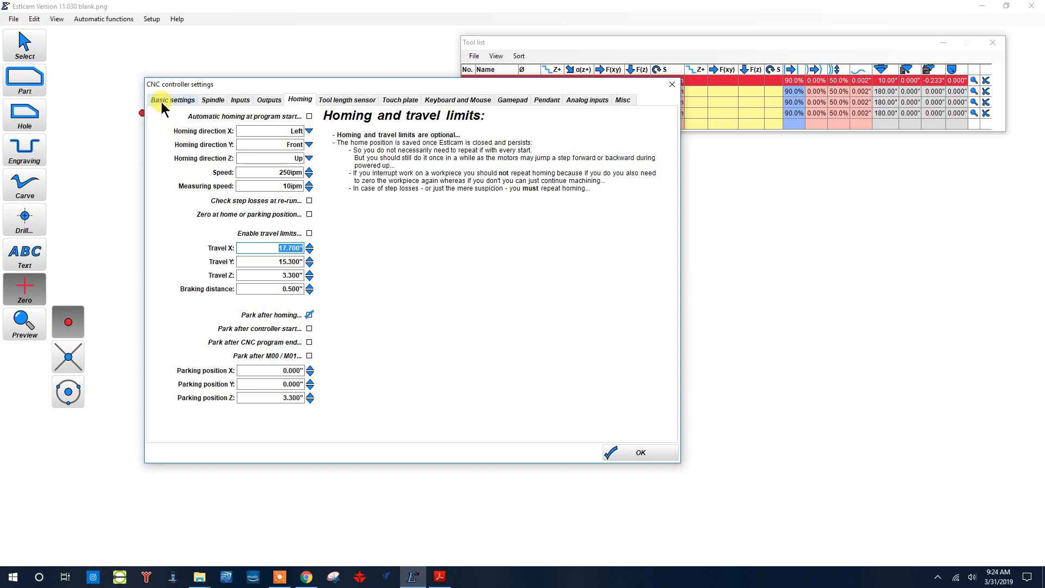
pyautogui.click(161, 99)
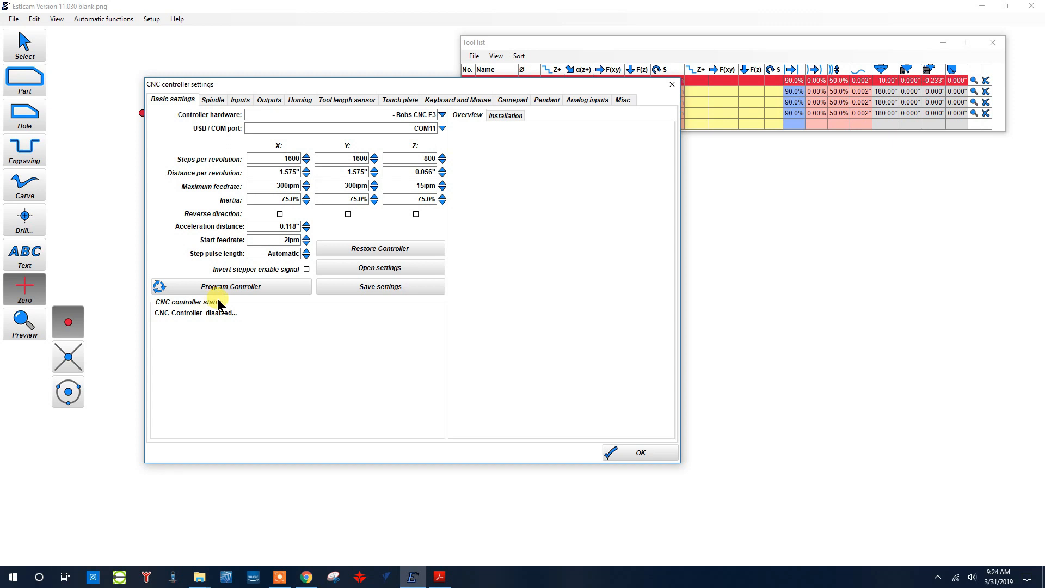
pyautogui.moveTo(389, 255)
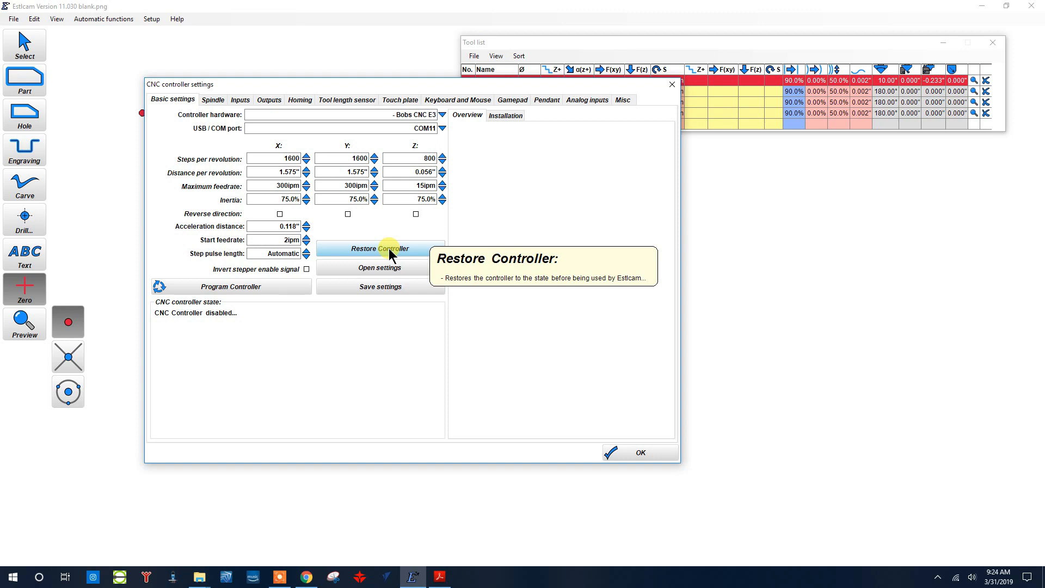
pyautogui.moveTo(599, 459)
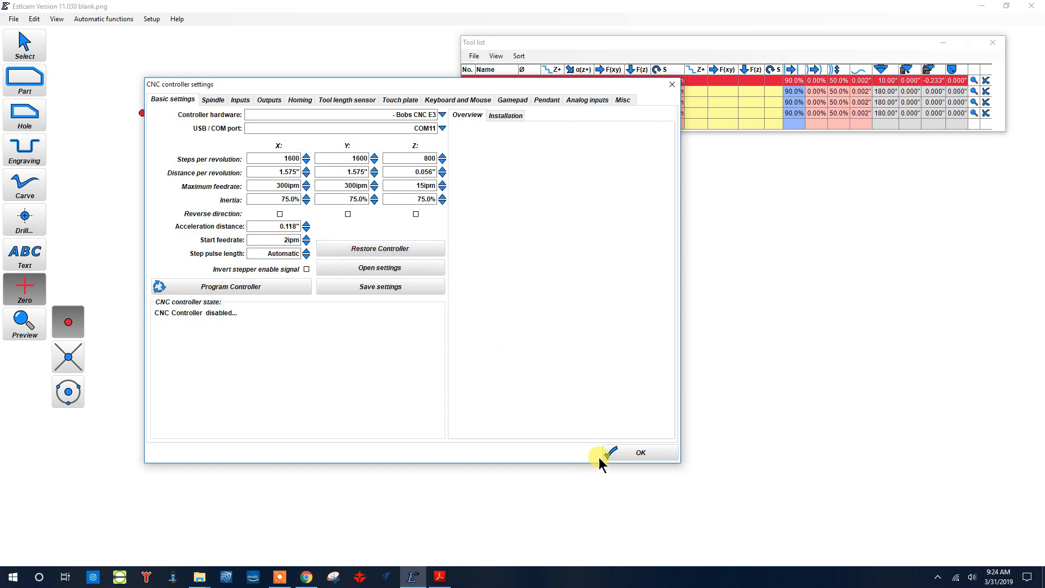
pyautogui.click(640, 452)
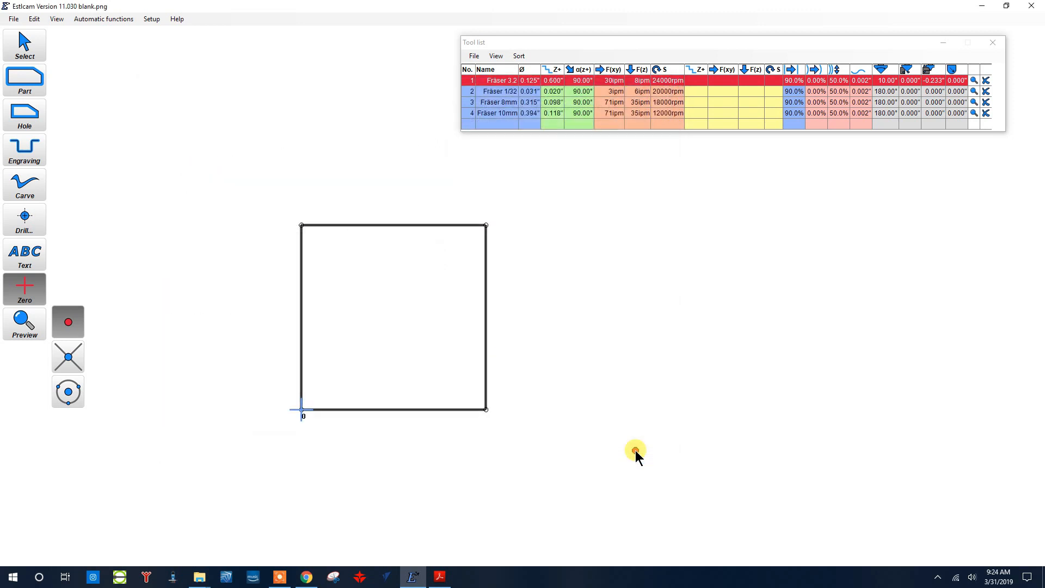